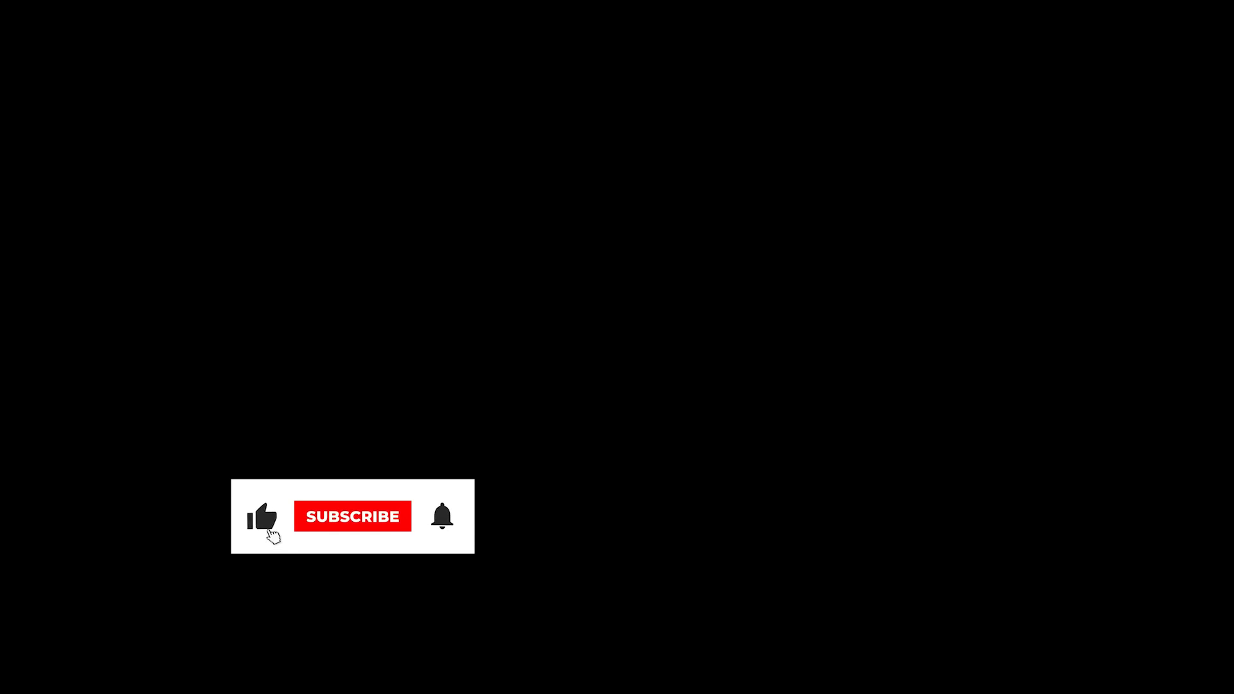
pyautogui.click(352, 517)
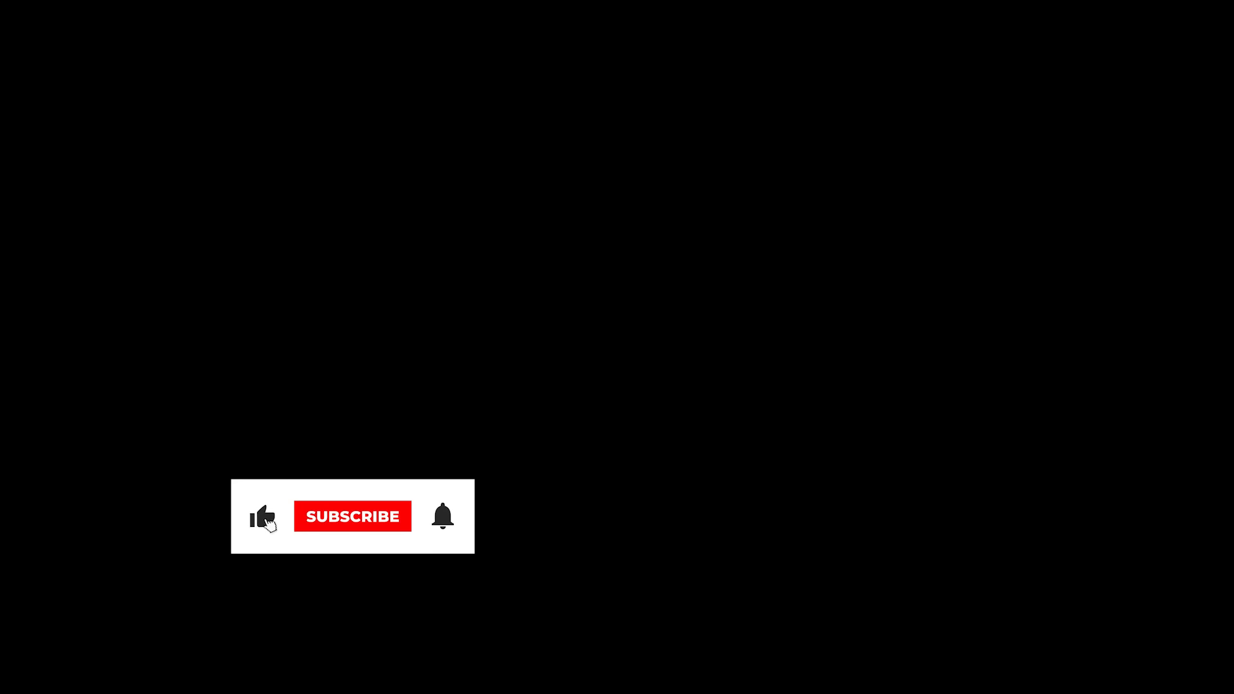
pyautogui.click(353, 516)
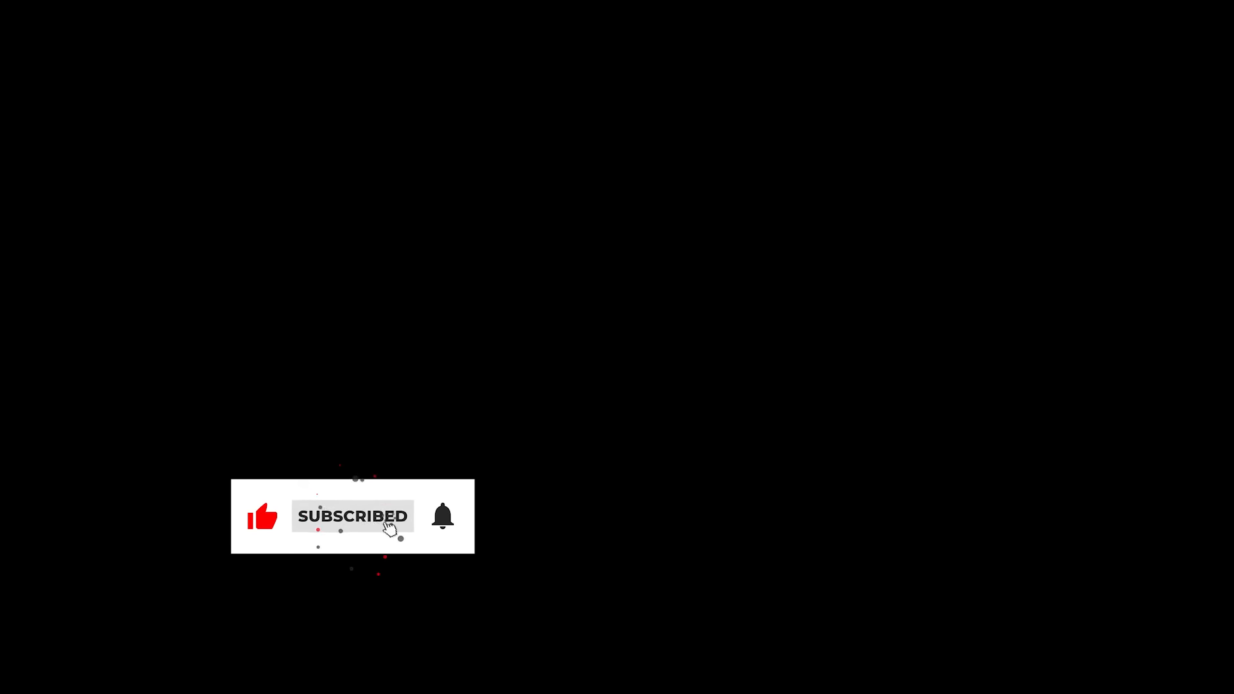